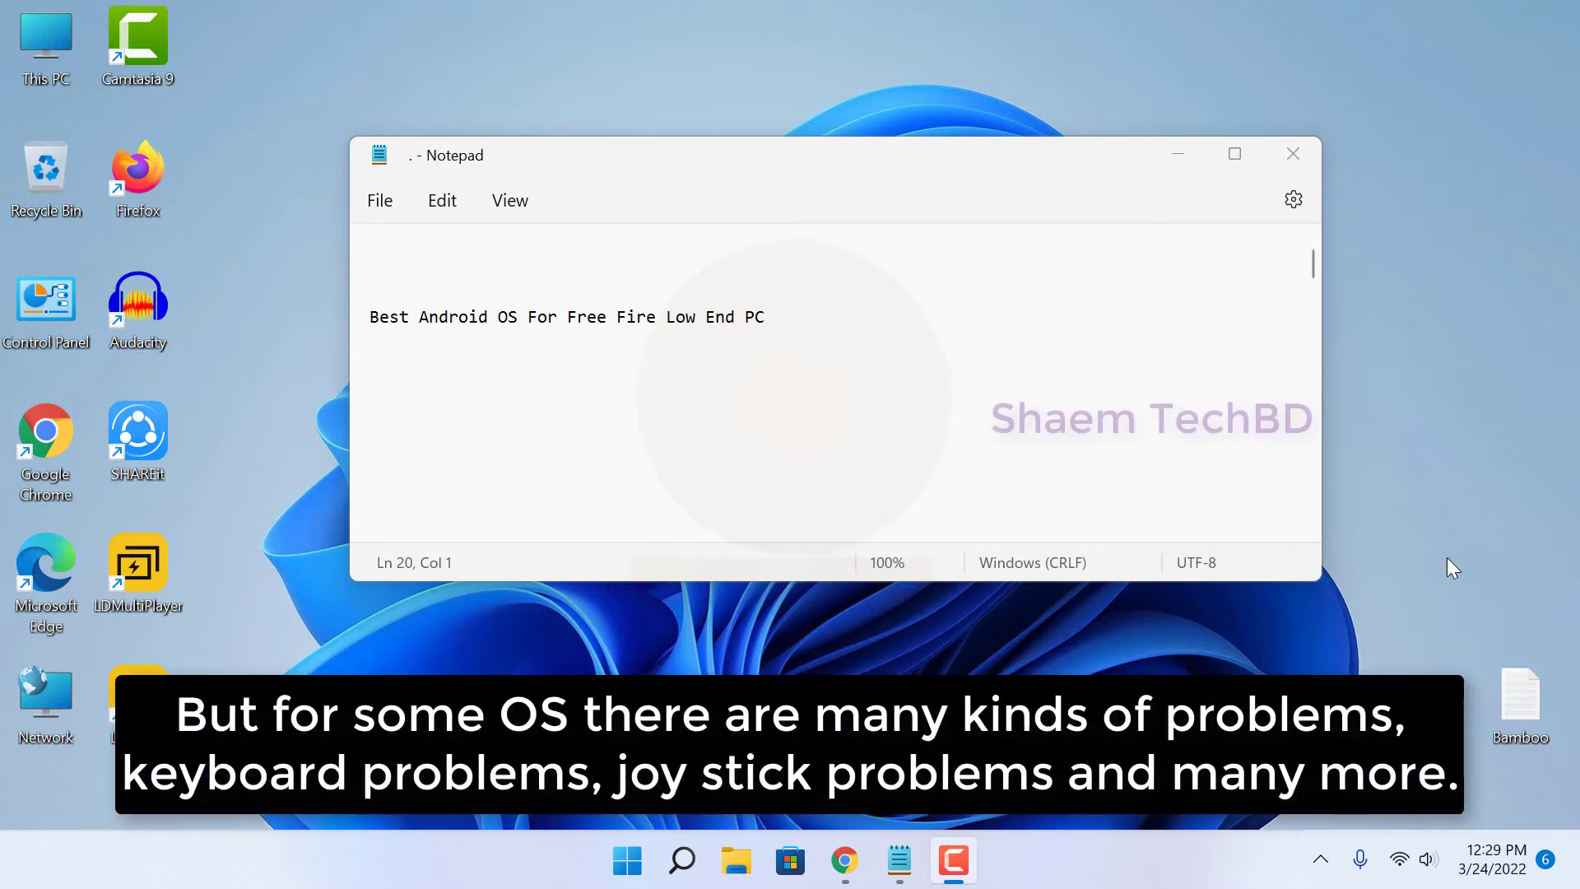
mouse_move(1481, 545)
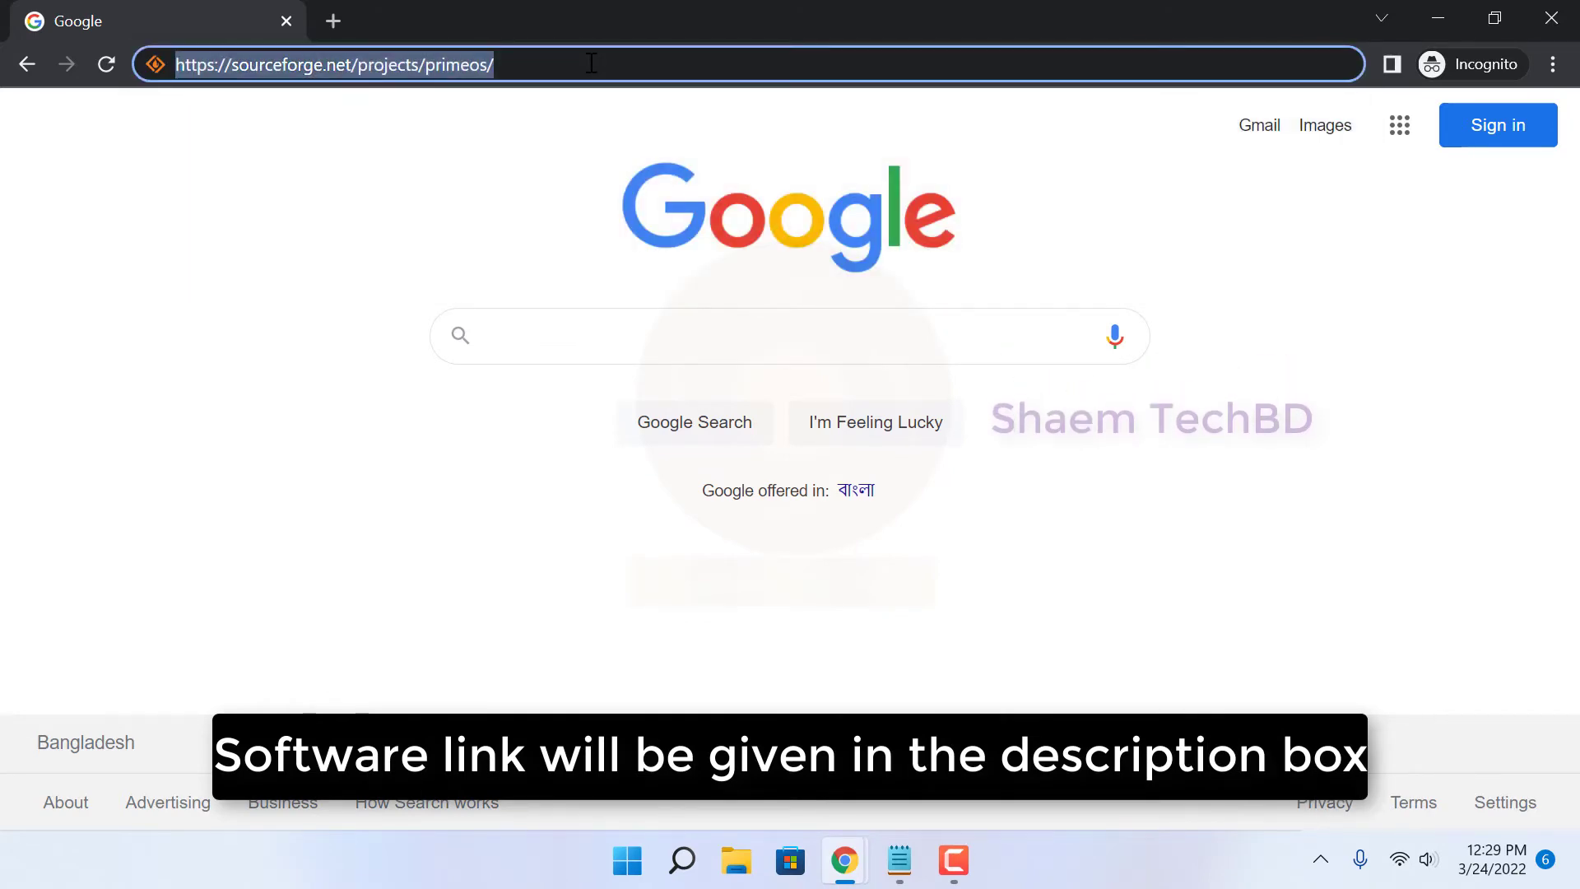
Load sourceforge.net/projects/primeos and start the latest PrimeOS release download via the green Download button
key("Enter")
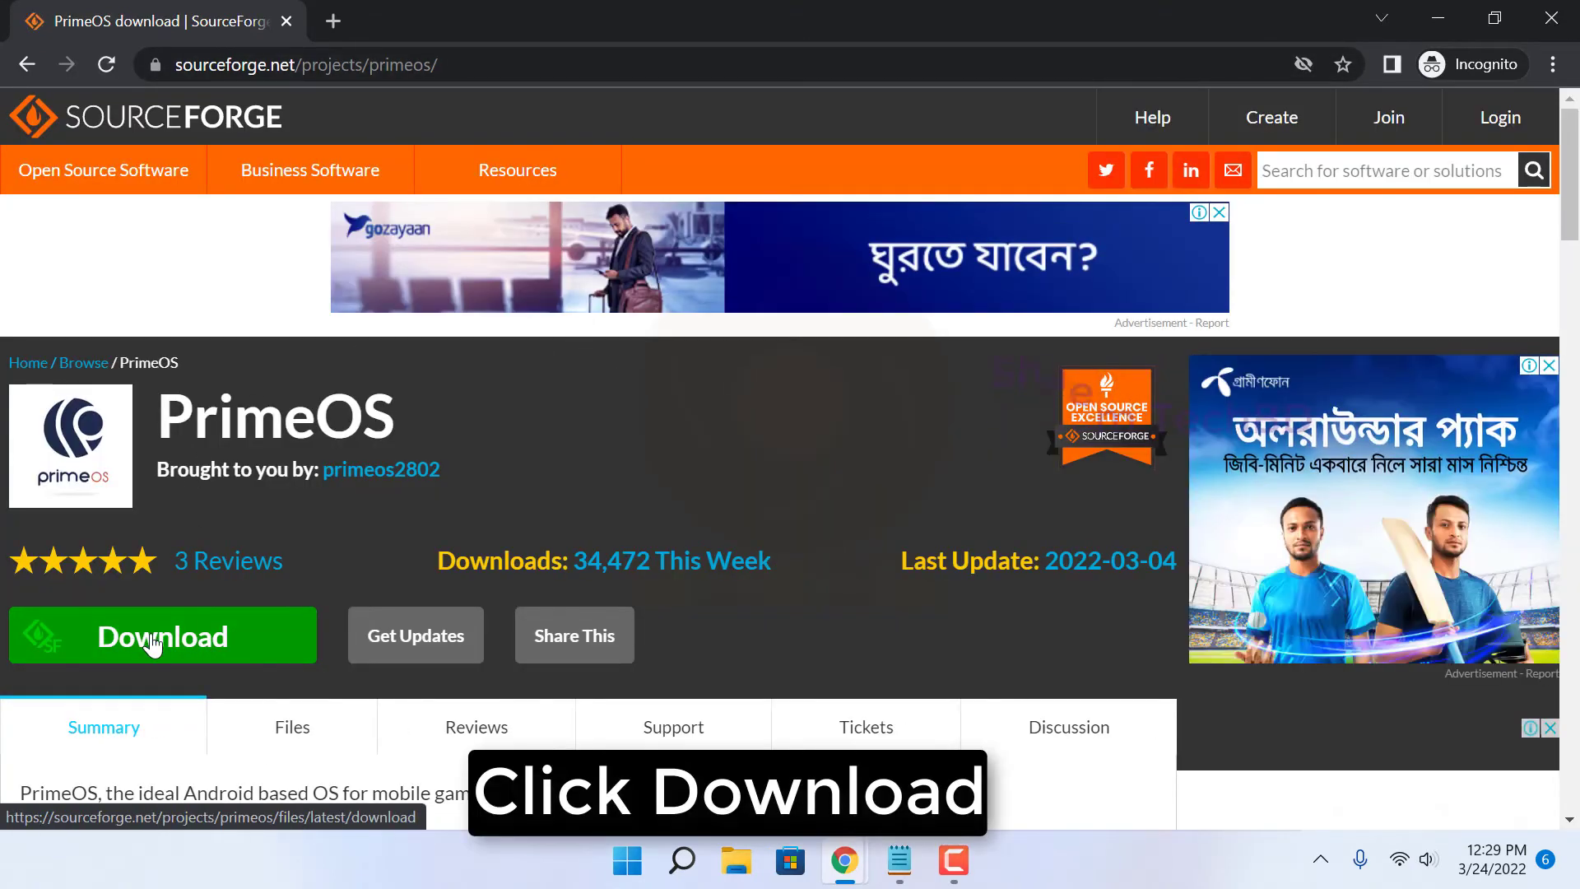
left_click(162, 635)
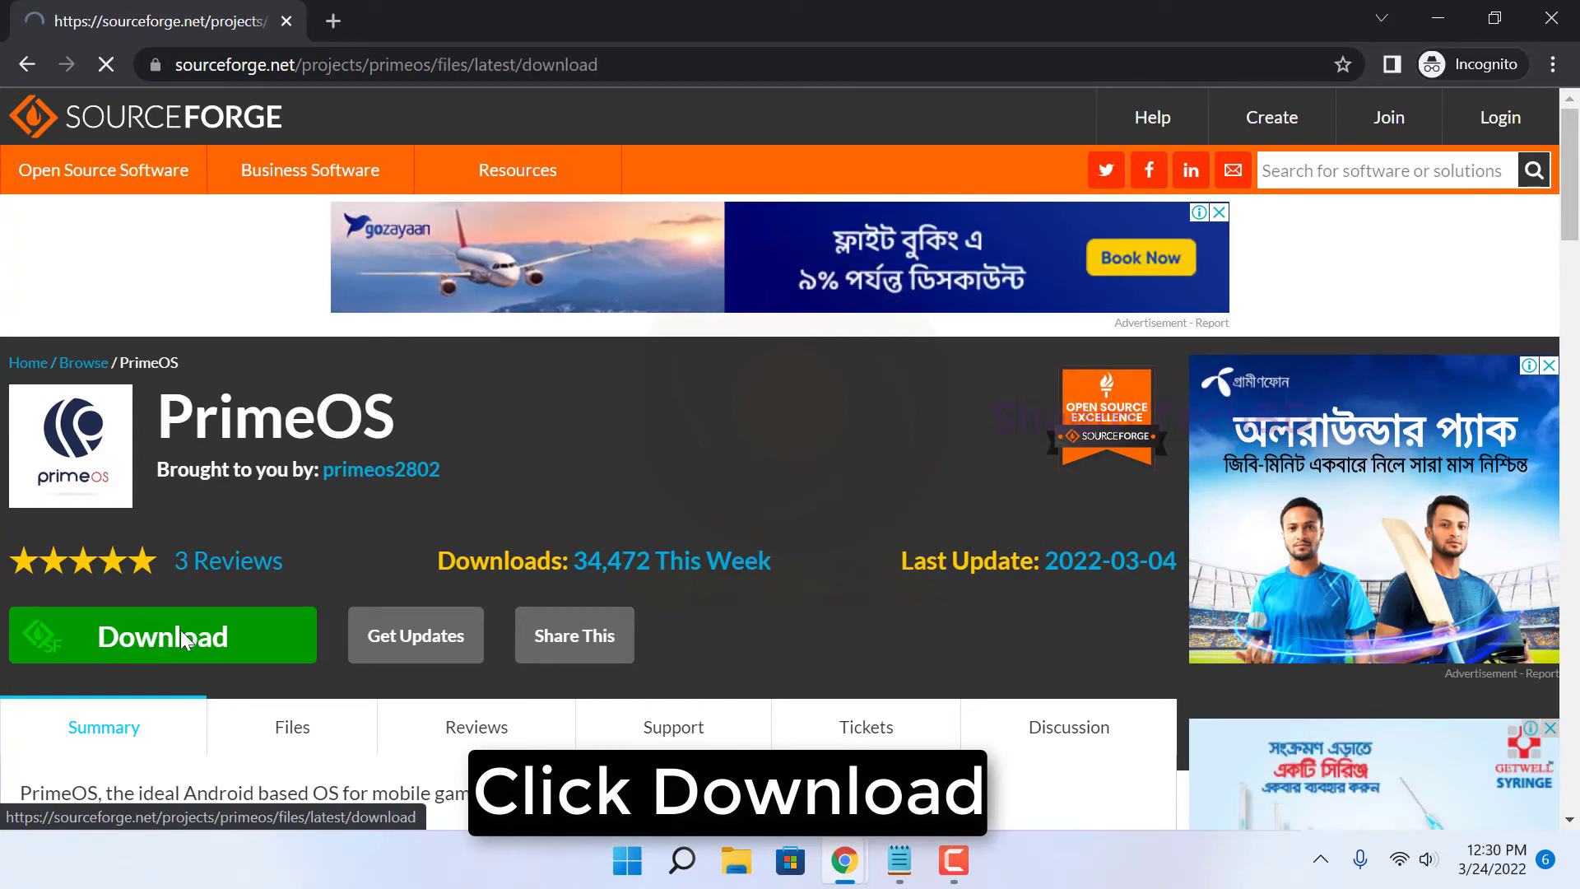
left_click(162, 635)
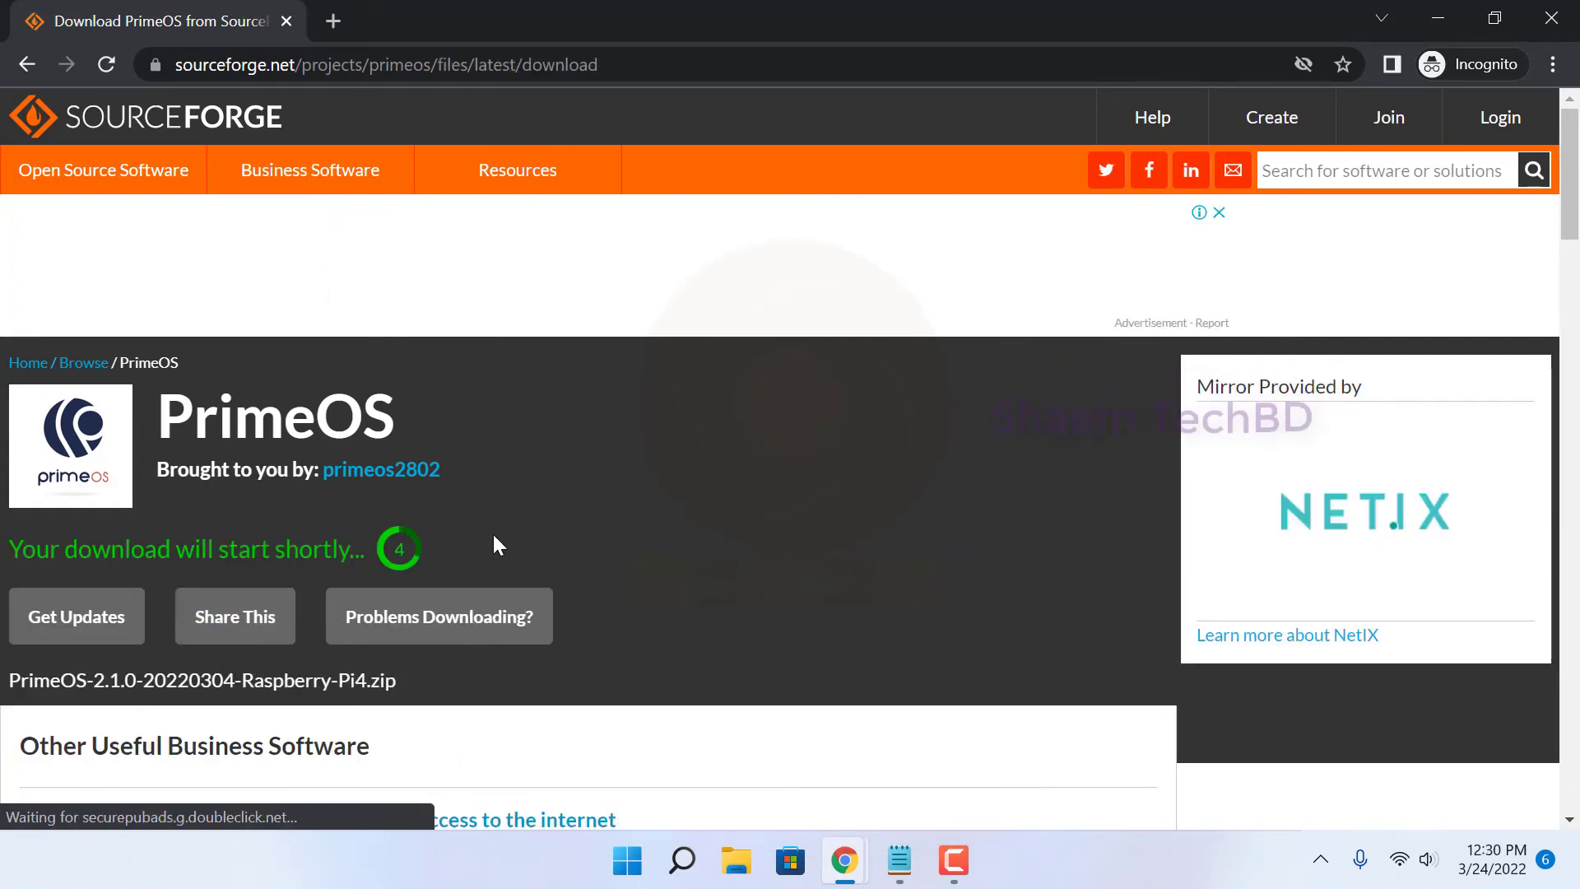